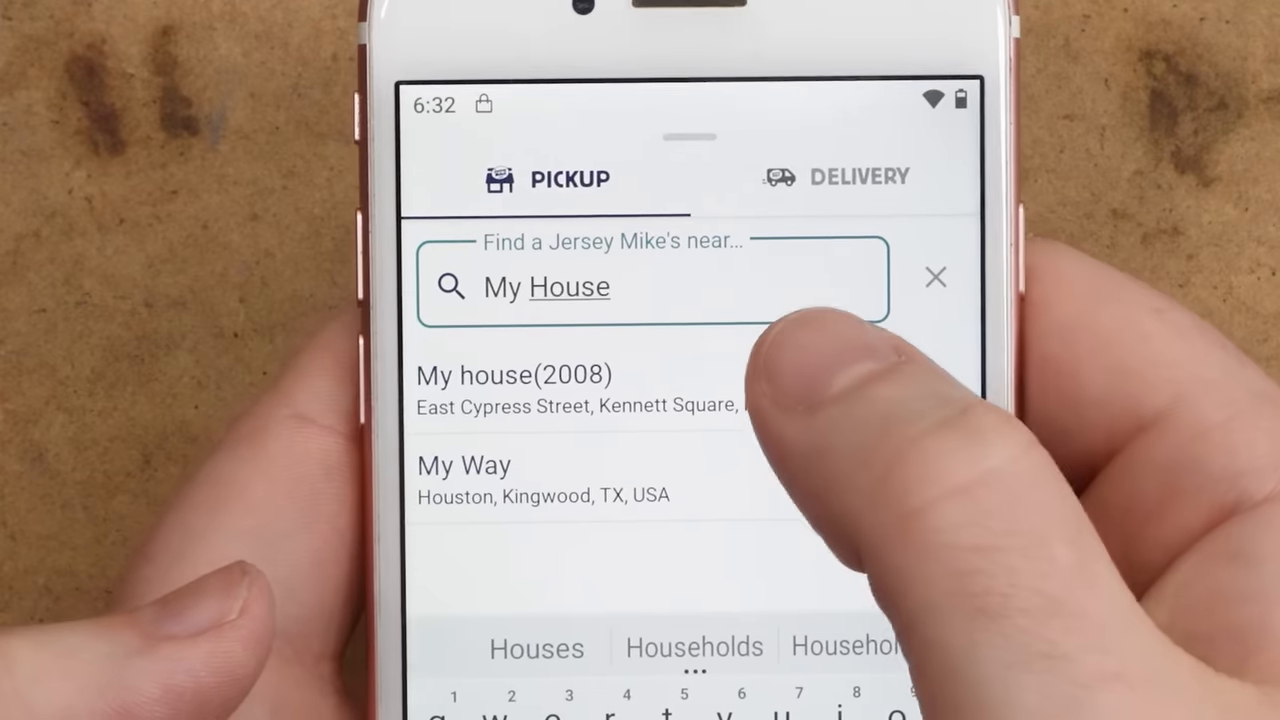
Pick the nearby store, start an in-store pickup for a Ham and Provolone sub, and submit contact name.
click(513, 390)
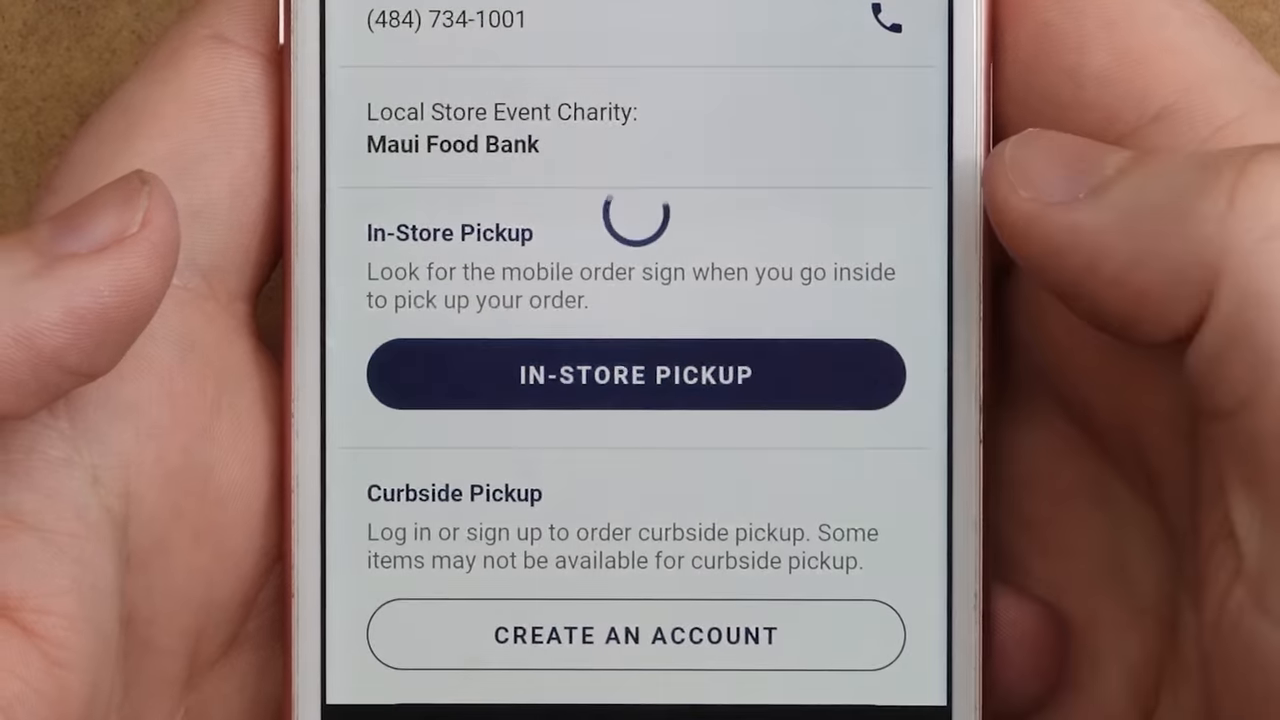
click(635, 375)
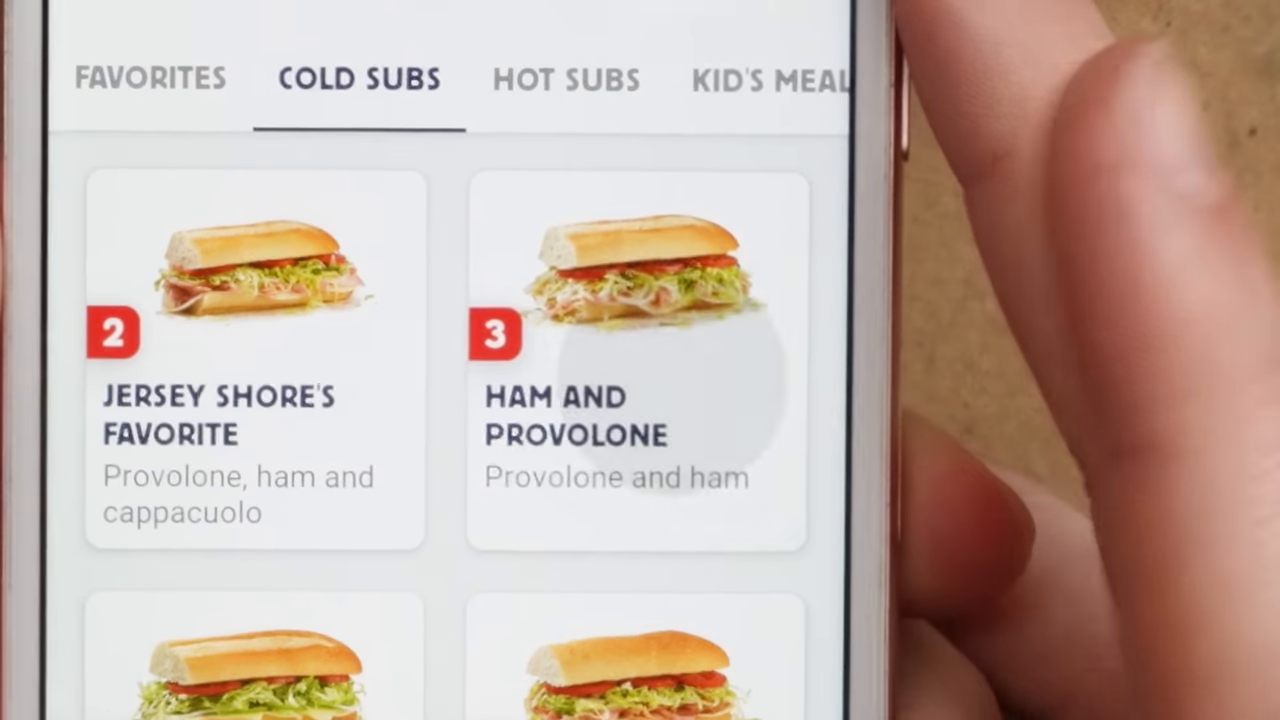
click(635, 360)
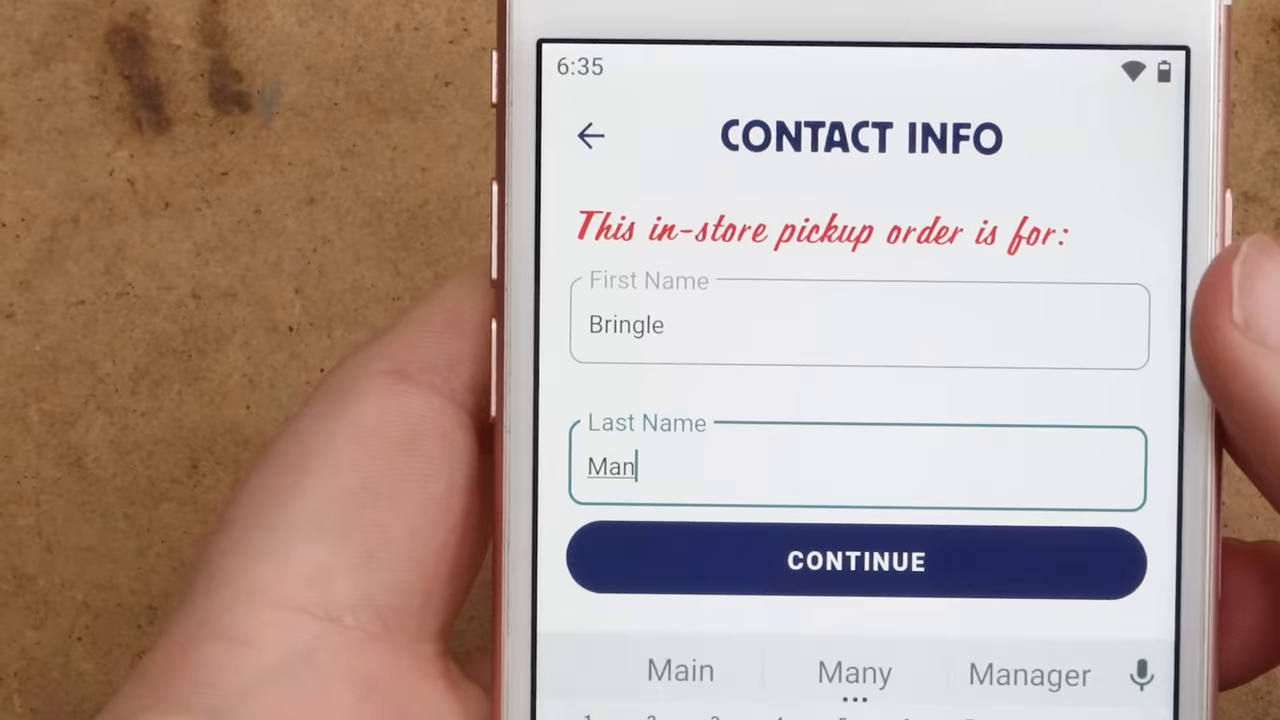
click(855, 561)
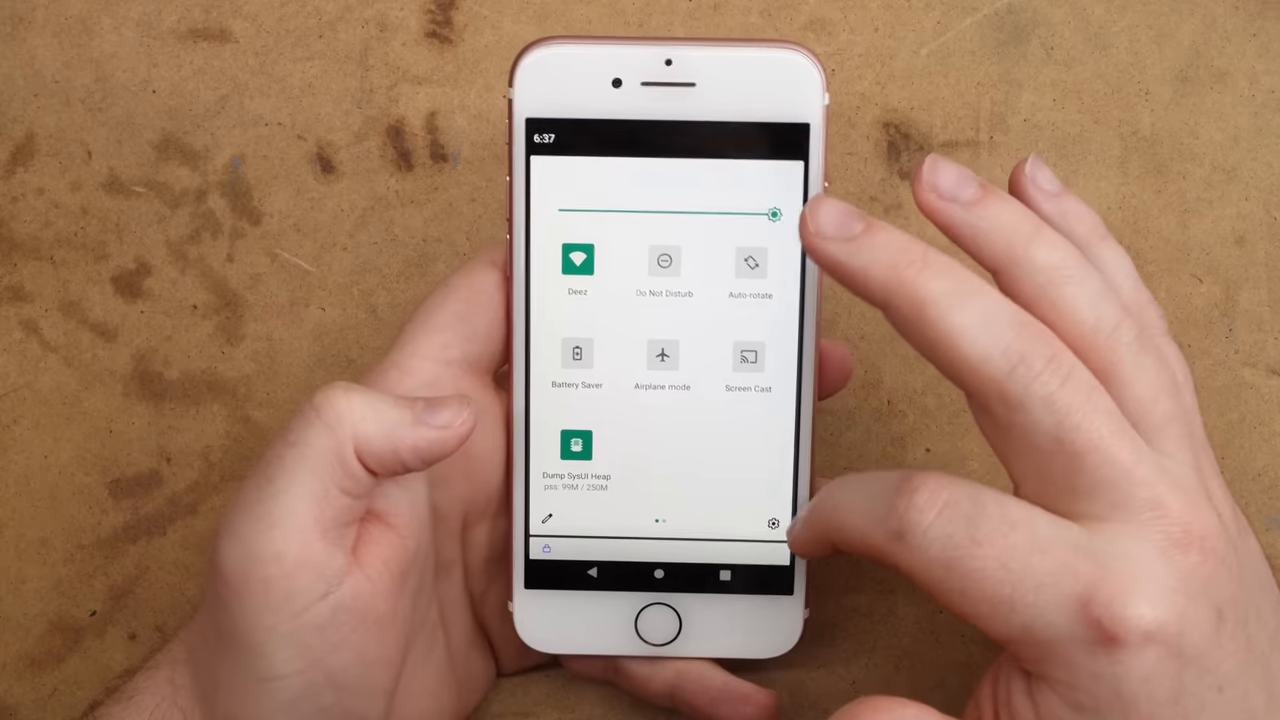
Dismiss quick settings, return home, and swipe up to the app drawer.
click(773, 523)
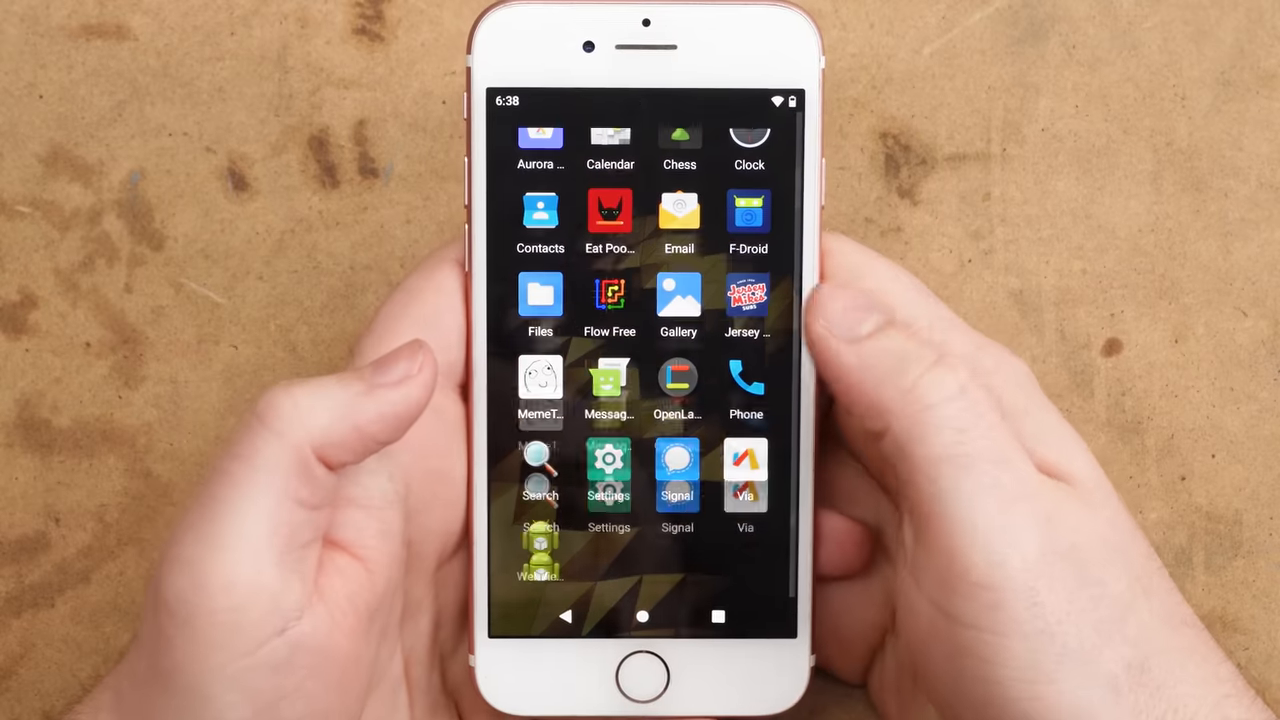
click(609, 213)
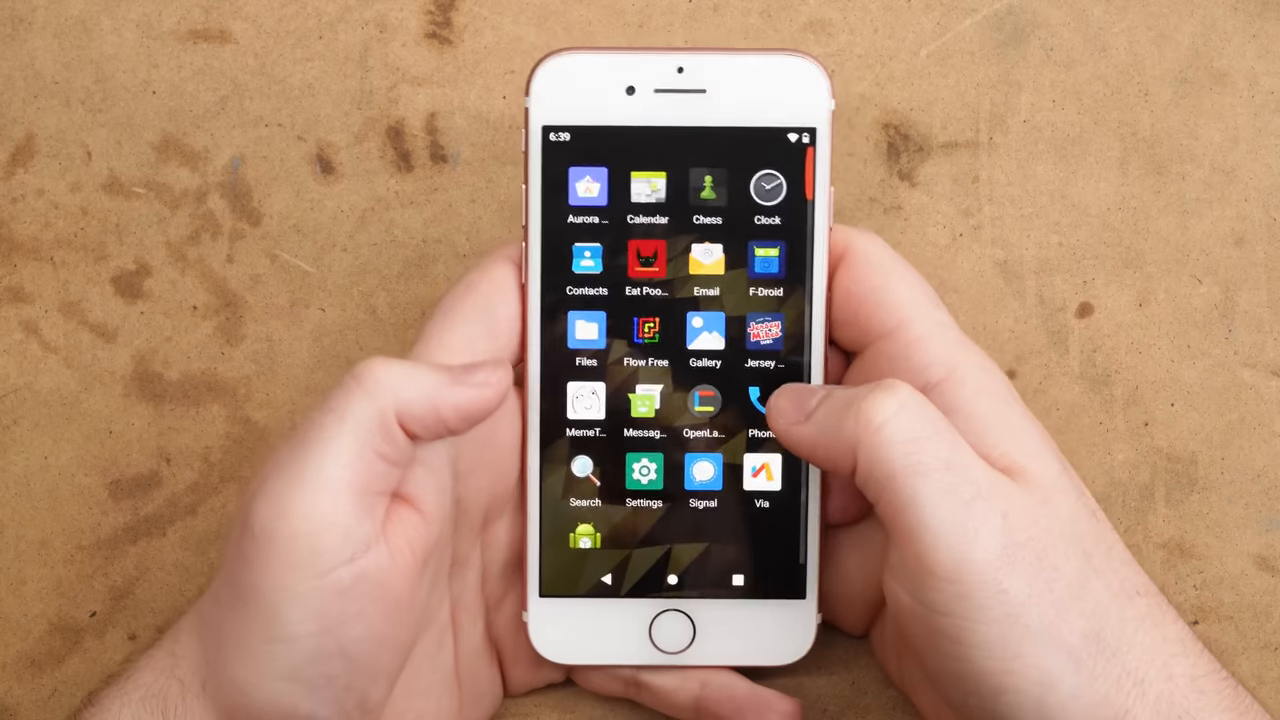
click(706, 189)
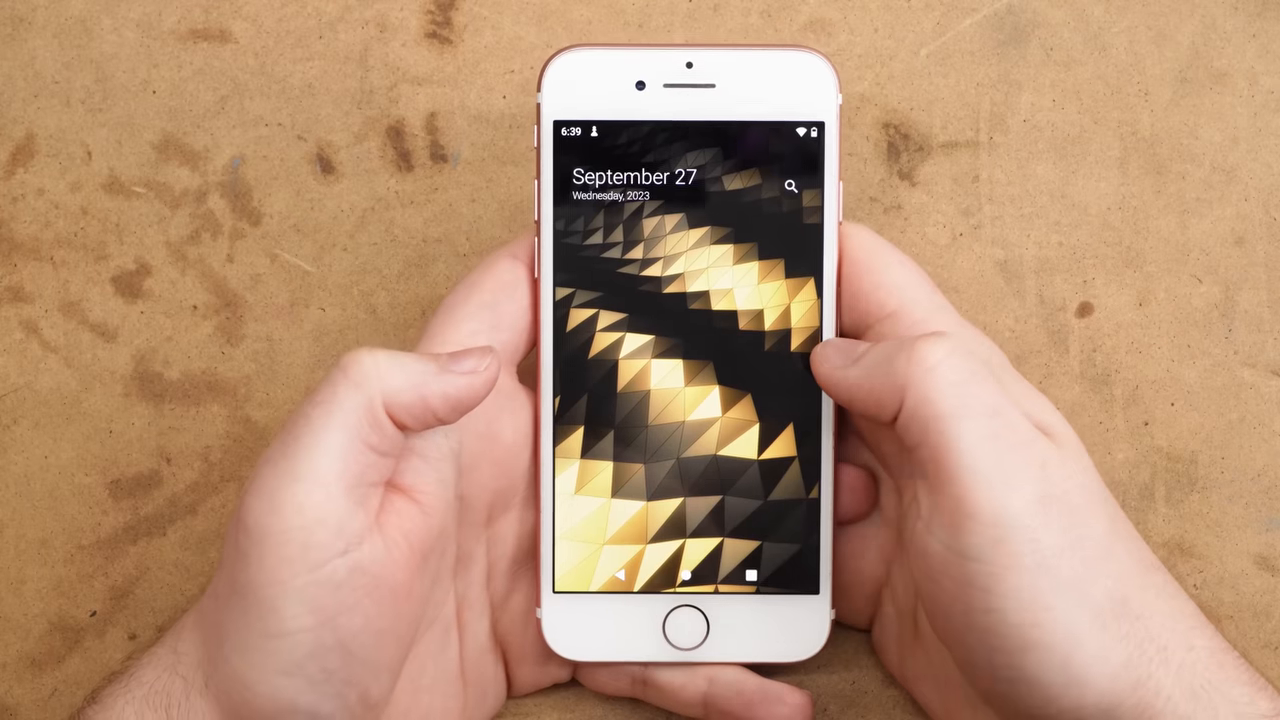
scroll(up, 3)
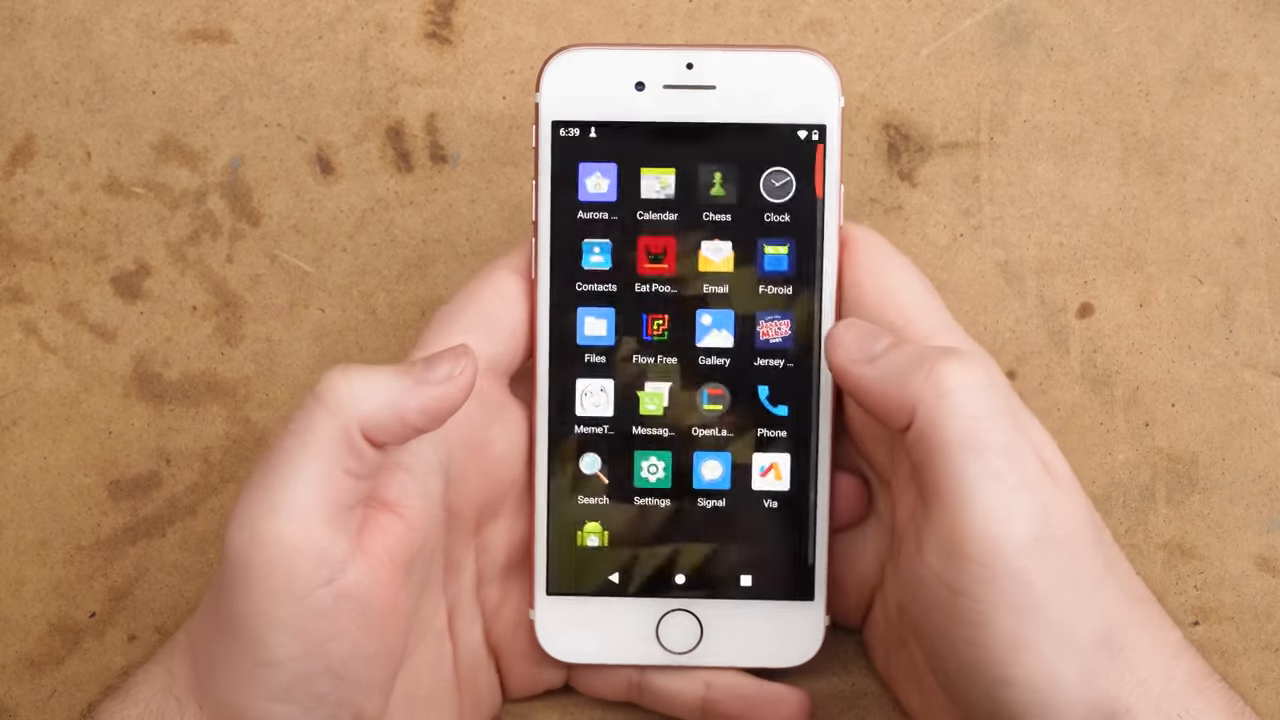
Launch Settings from the app drawer and reach the System page.
click(715, 185)
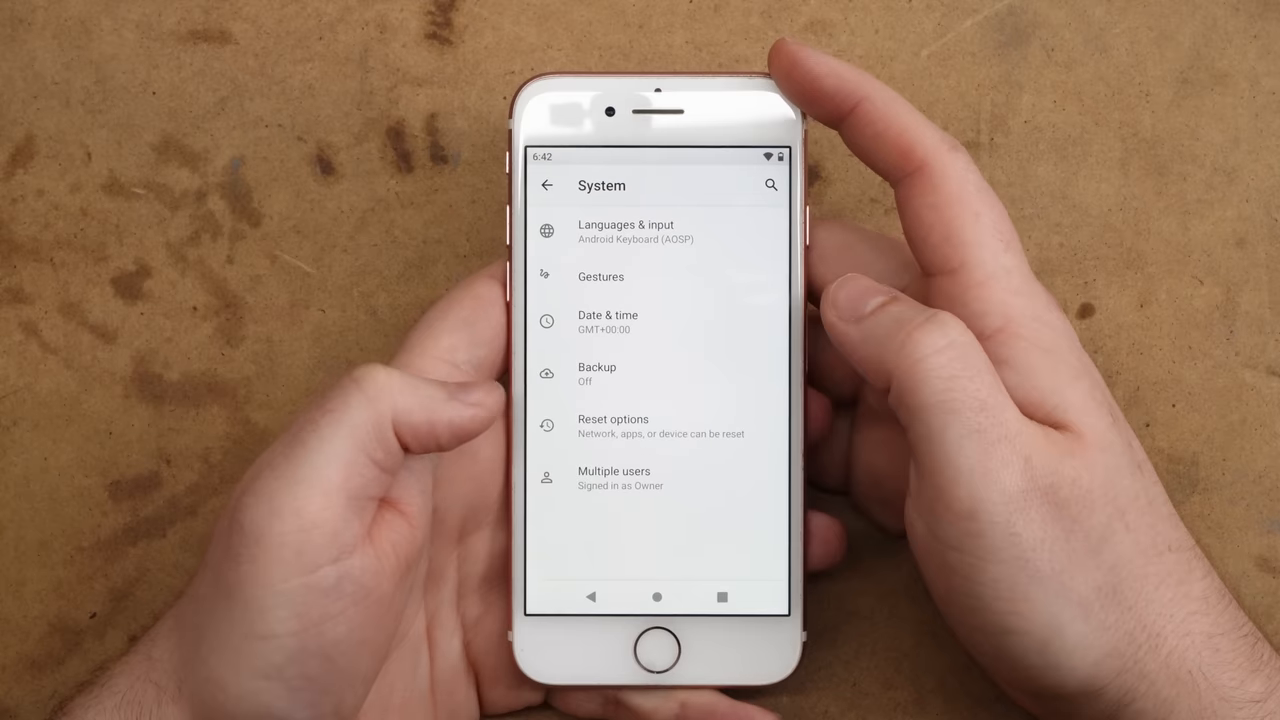
Exit System settings and reach the YouTube channel's uploaded video list.
click(657, 597)
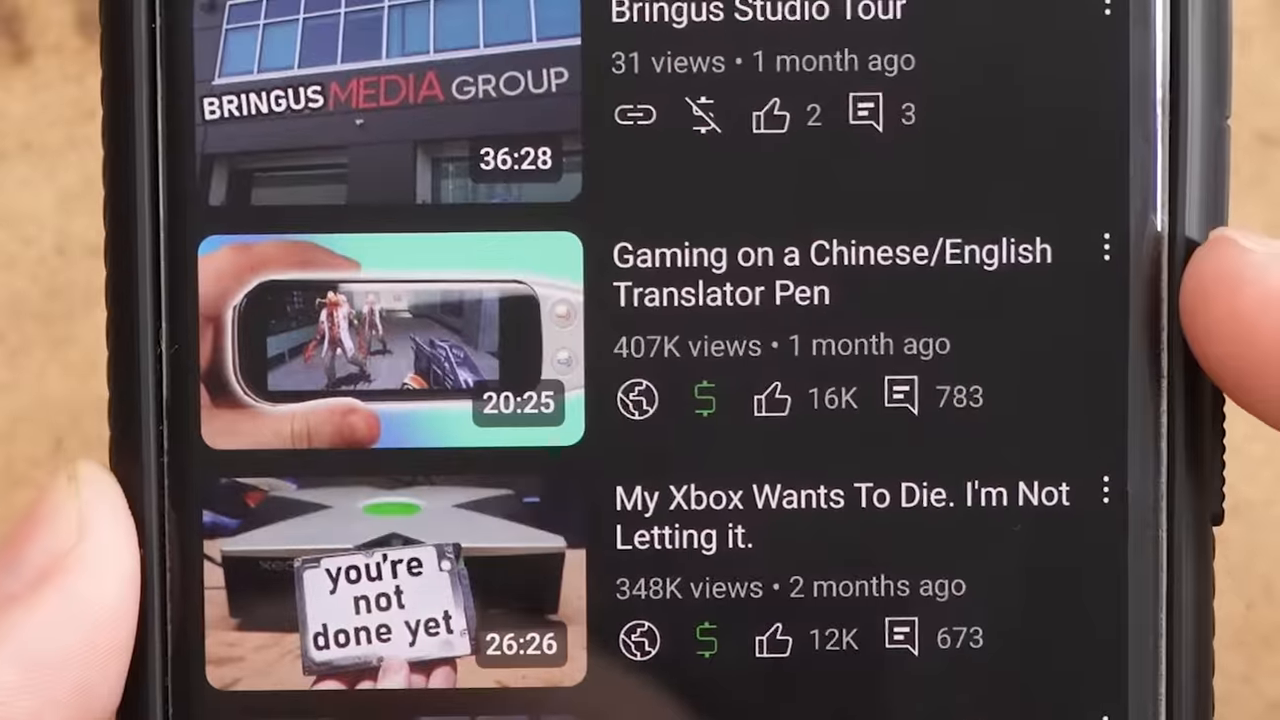
scroll(up, 3)
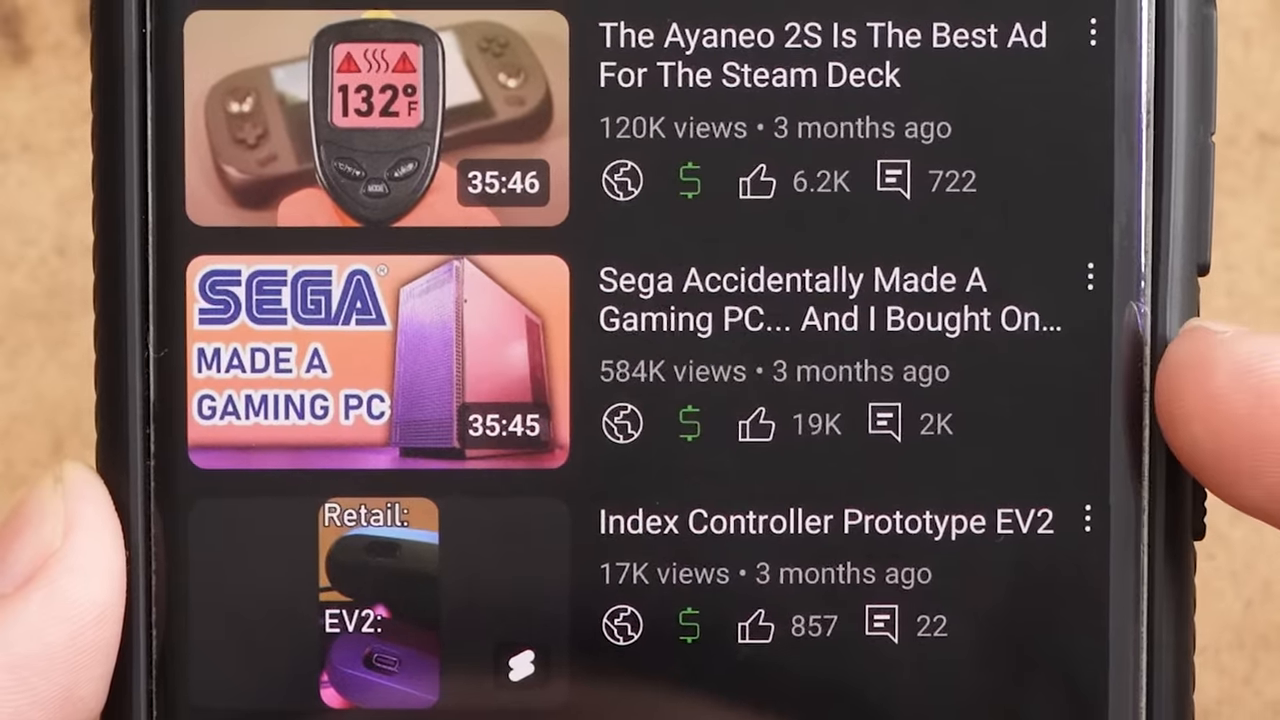
scroll(down, 3)
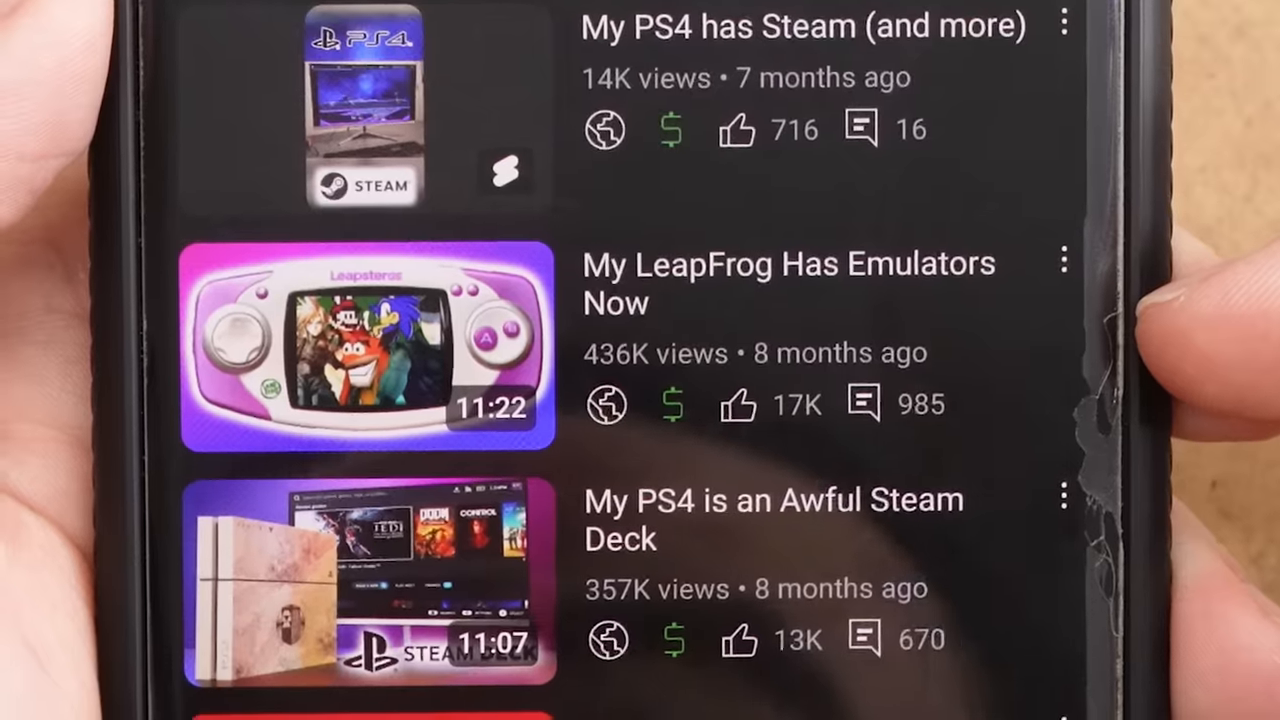
scroll(up, 3)
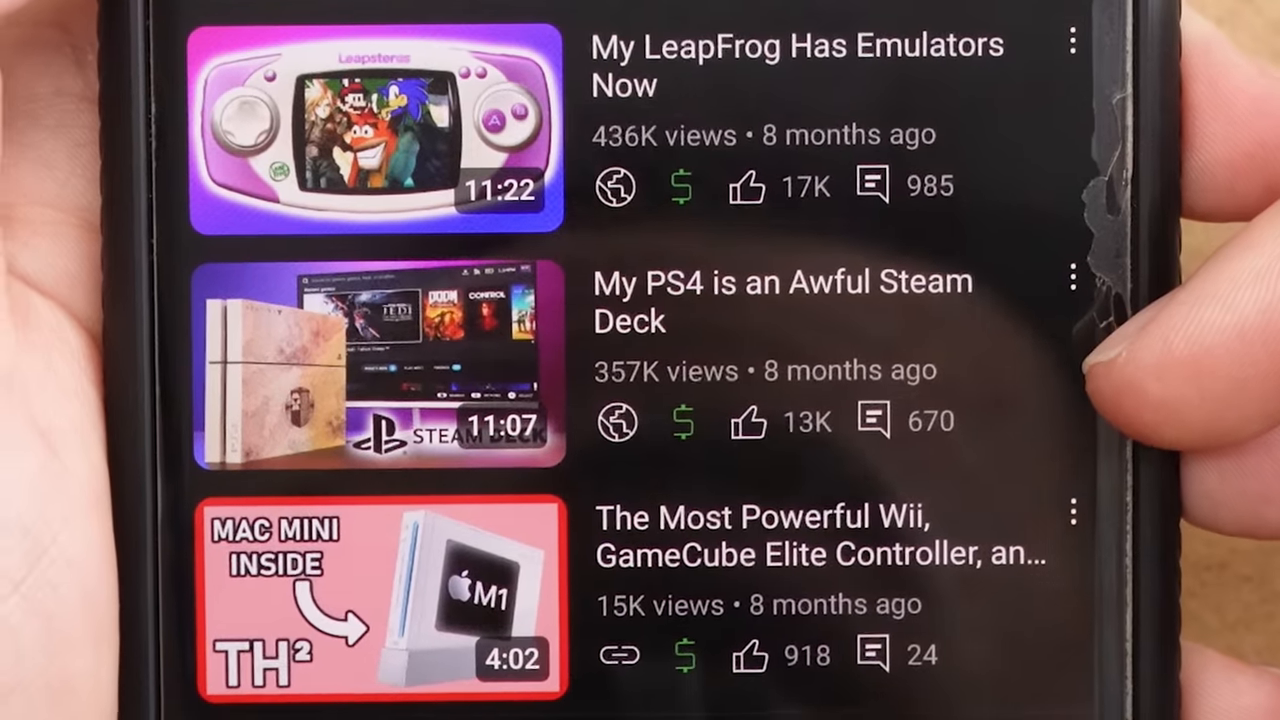